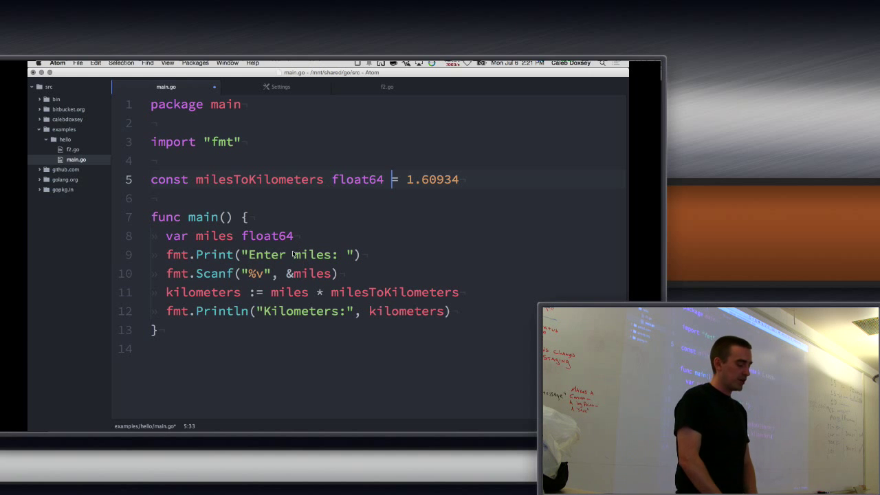
Switch from Atom to the Go Programming Language Specification tab in Chrome and scroll down it
left_click(287, 273)
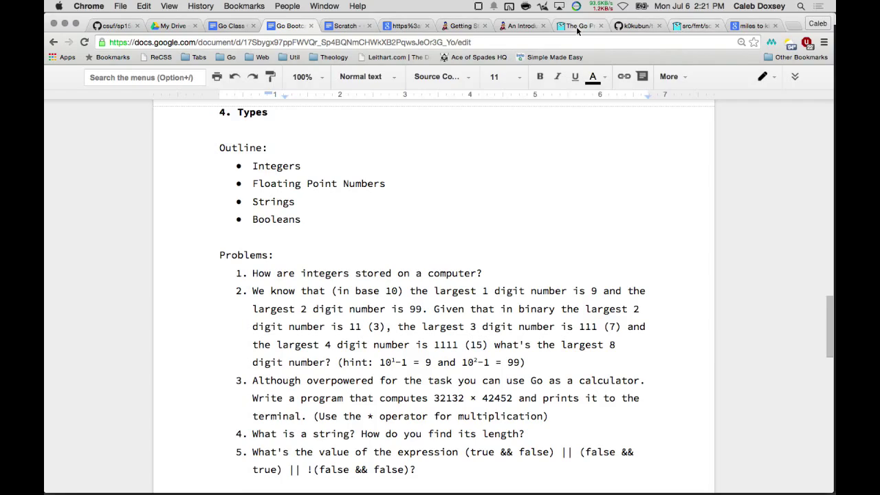
left_click(580, 25)
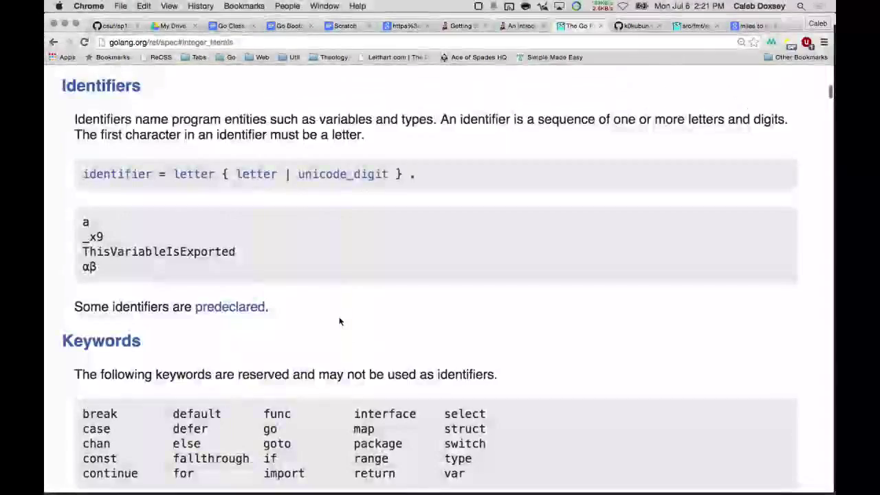
scroll("down", 3)
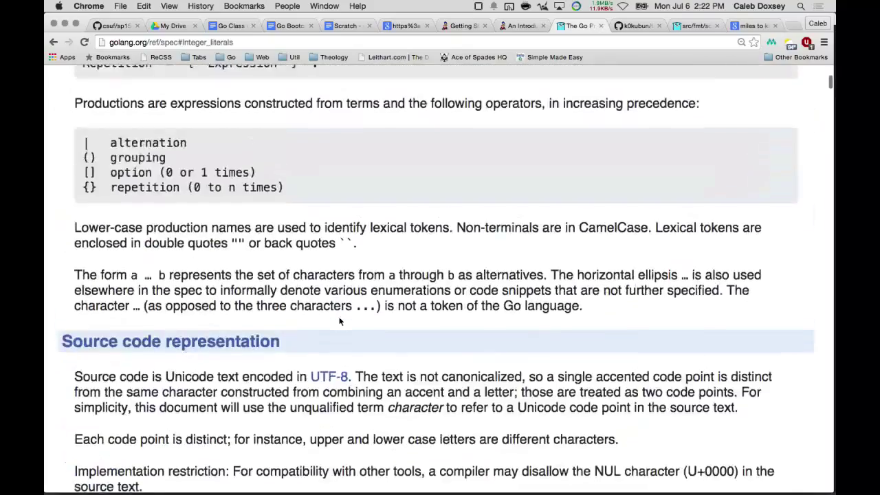
From the golang-book getting started page, go into the Types chapter
left_click(463, 26)
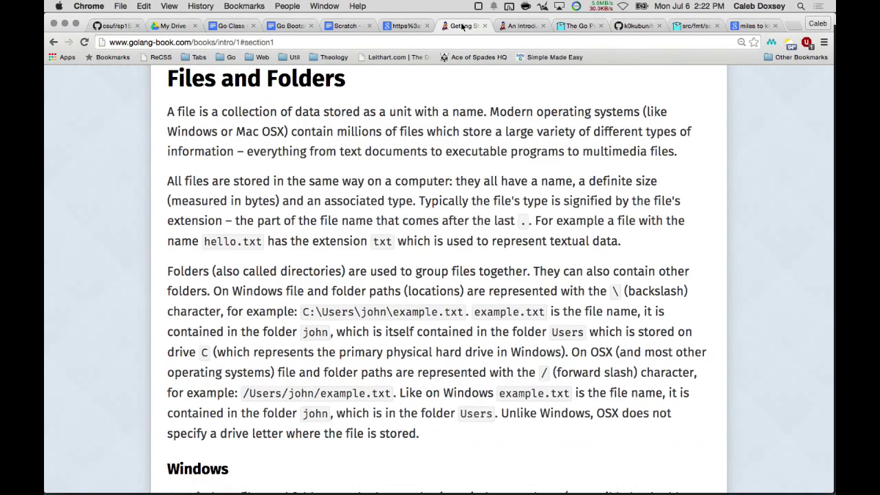
scroll("down", 3)
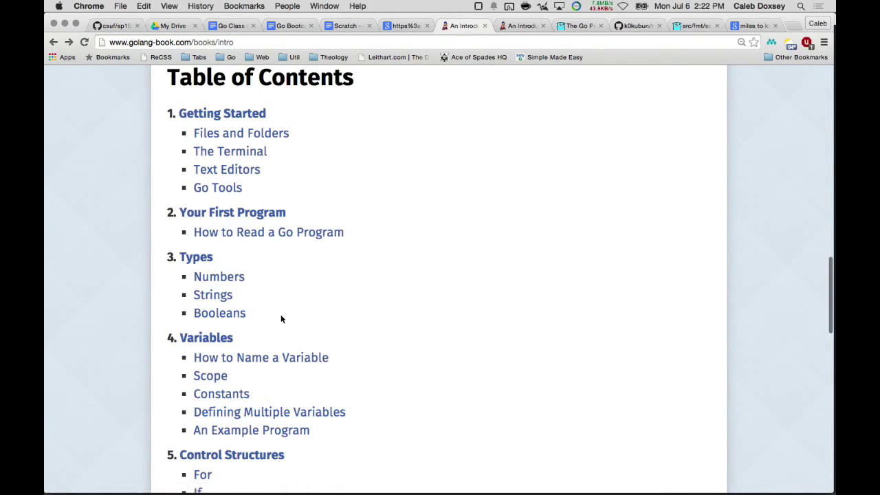
left_click(196, 256)
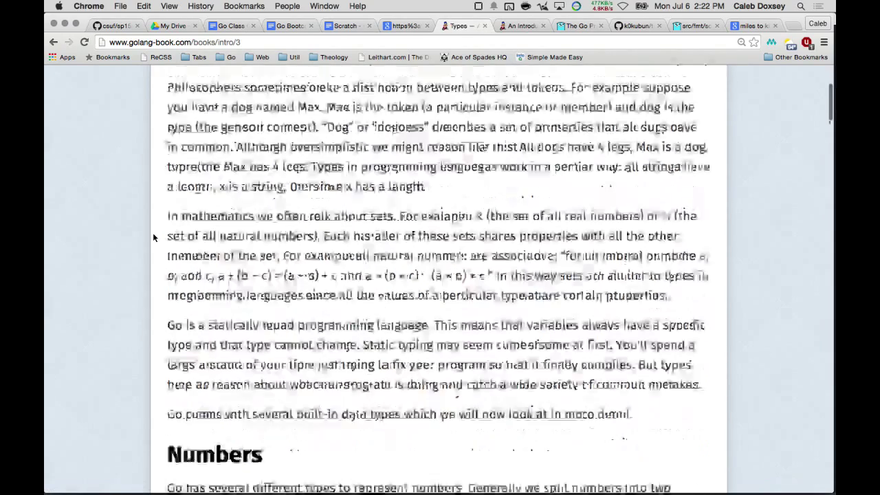
Scroll the Types chapter down to the Integers section
scroll("down", 3)
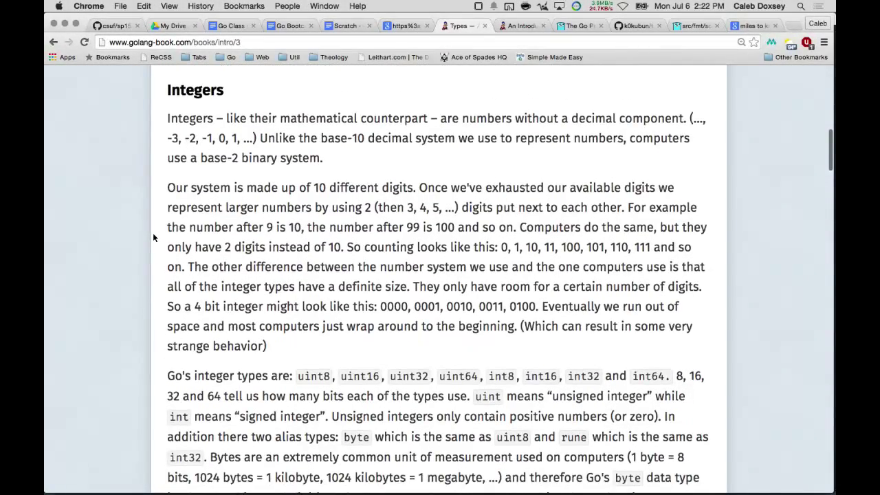
scroll("down", 3)
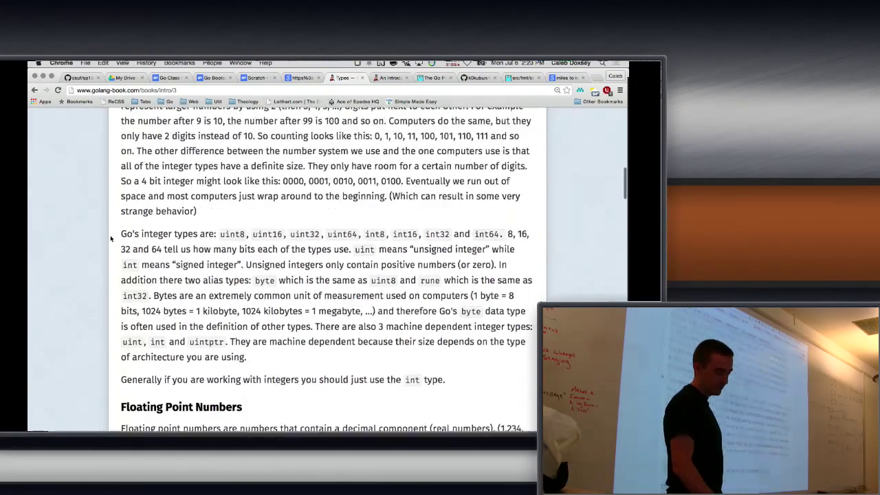
scroll("down", 3)
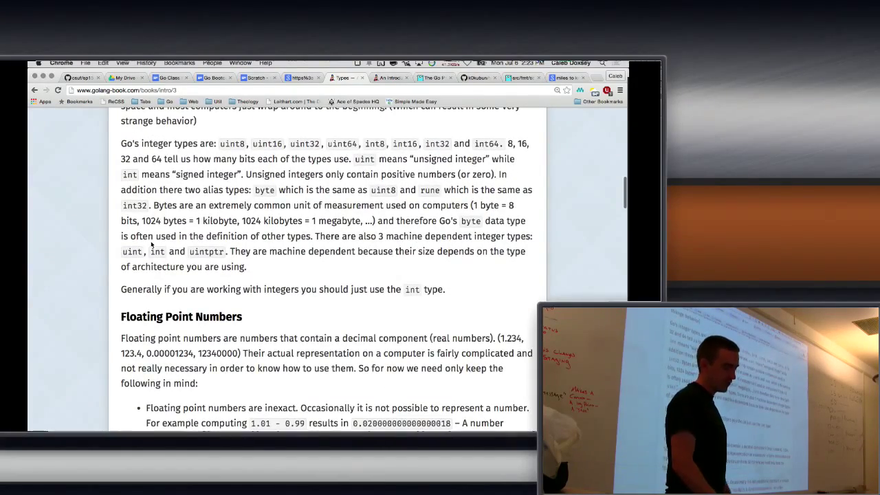
scroll("up", 3)
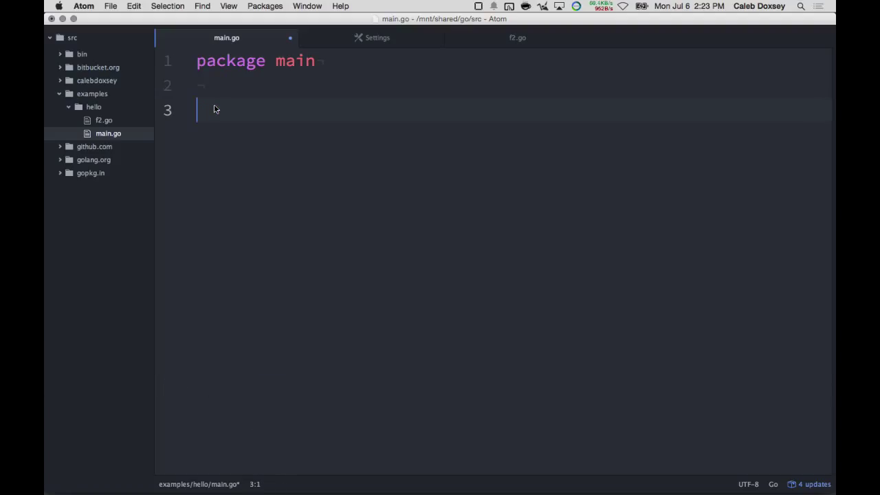
Declare 'var x uint = 5' above func main in main.go
type("var x")
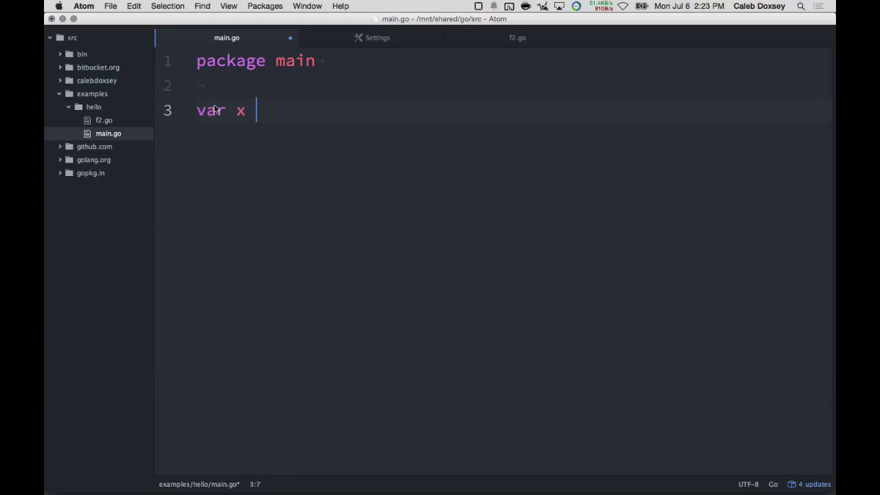
type("uint = 5x")
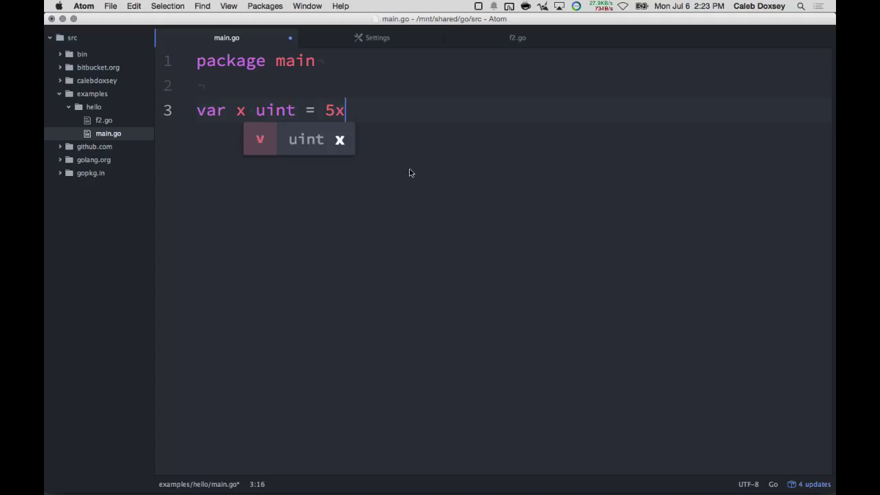
key("backspace")
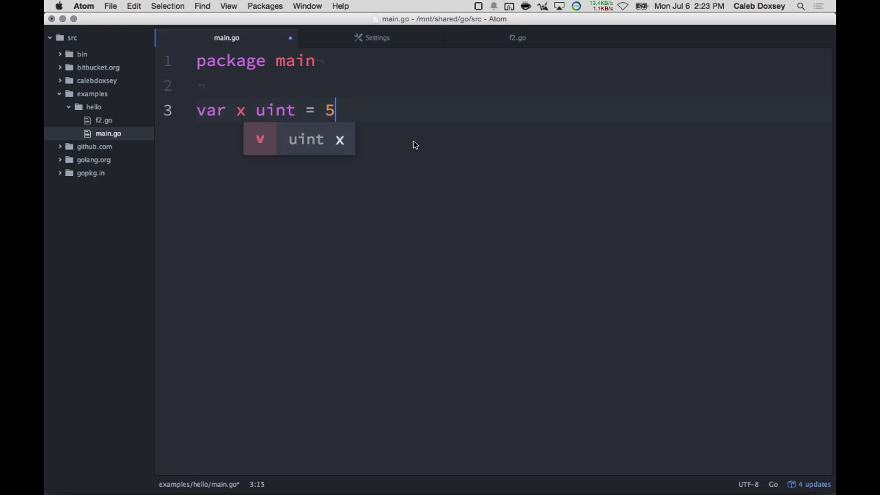
Call fmt.Println(x) inside main and add import "fmt"
type("func main() {")
type("fmt.")
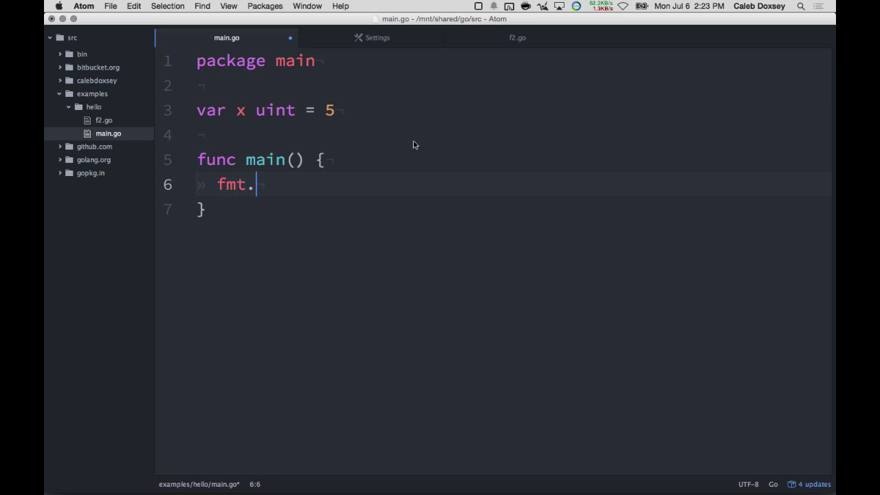
type("Println(x)")
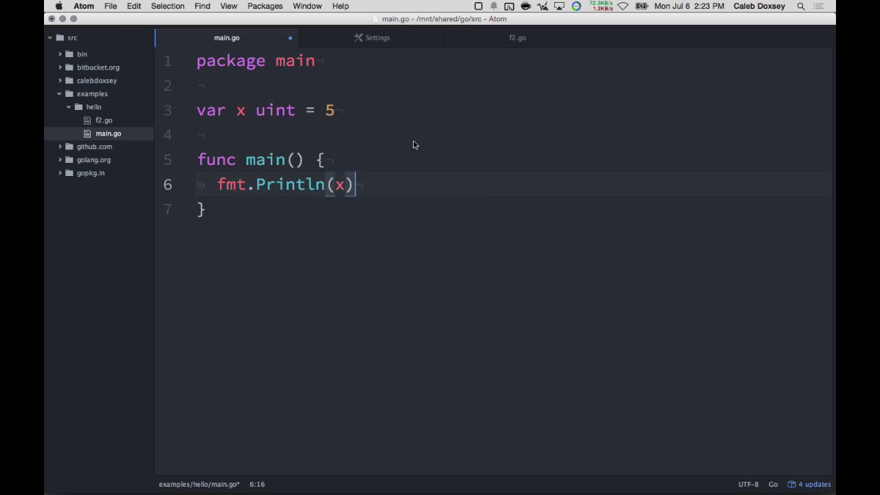
key("cmd+tab")
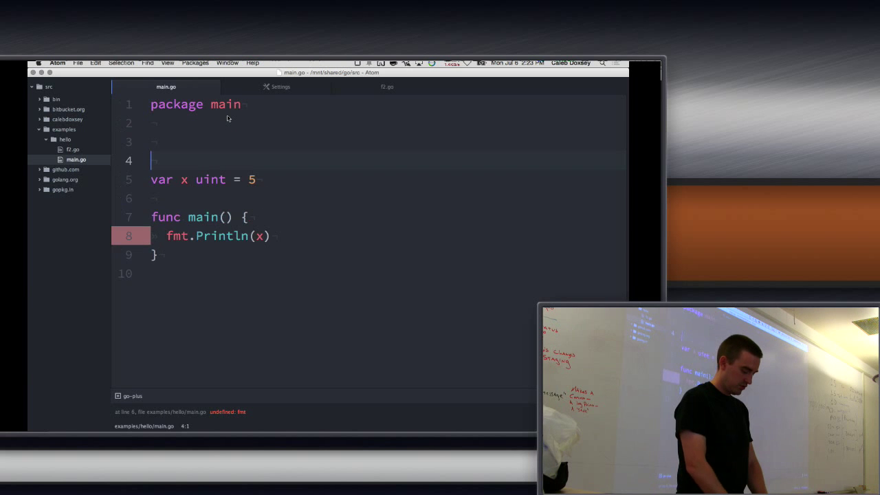
type("import \"fmt\"")
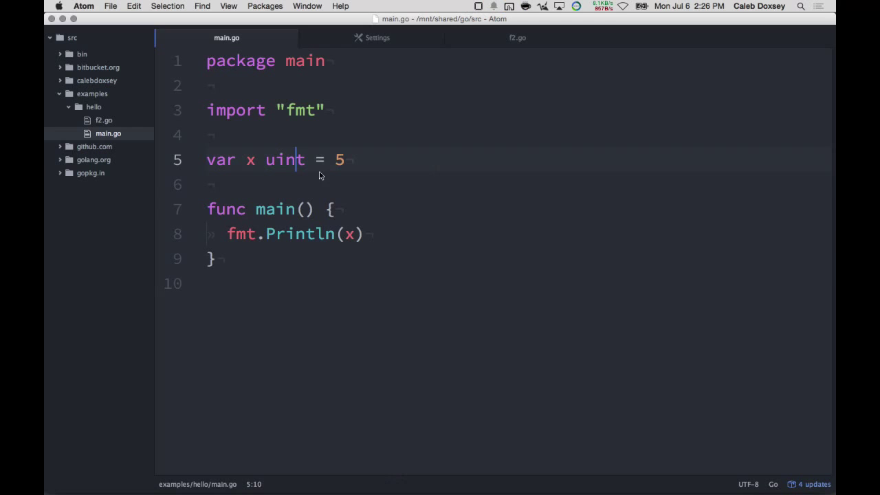
Change x's type on line 5 to uint64 after trying other size suffixes
type("64")
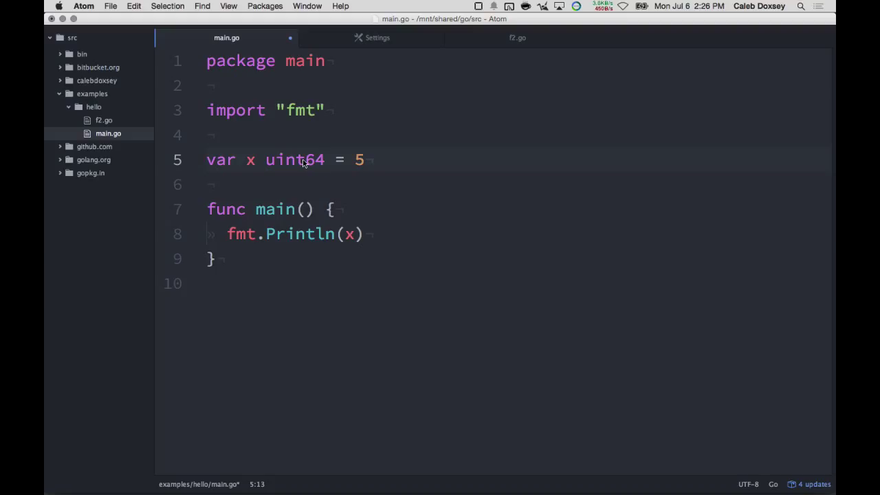
left_click(323, 160)
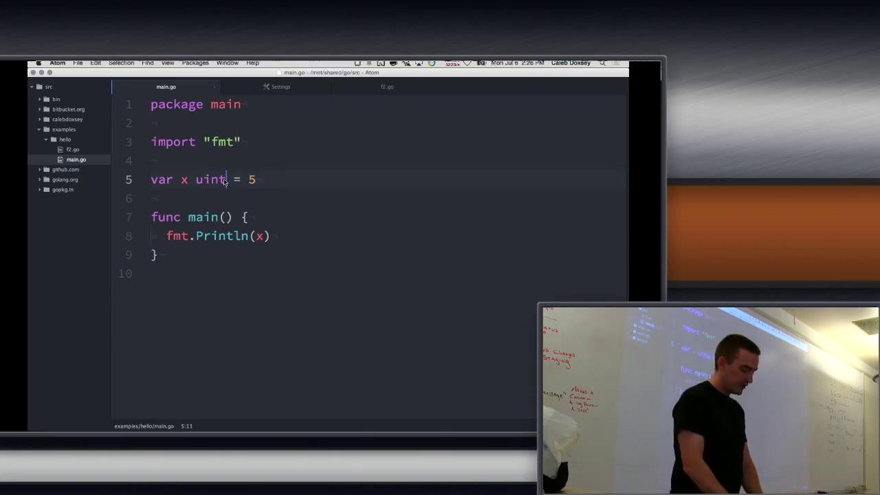
type("8")
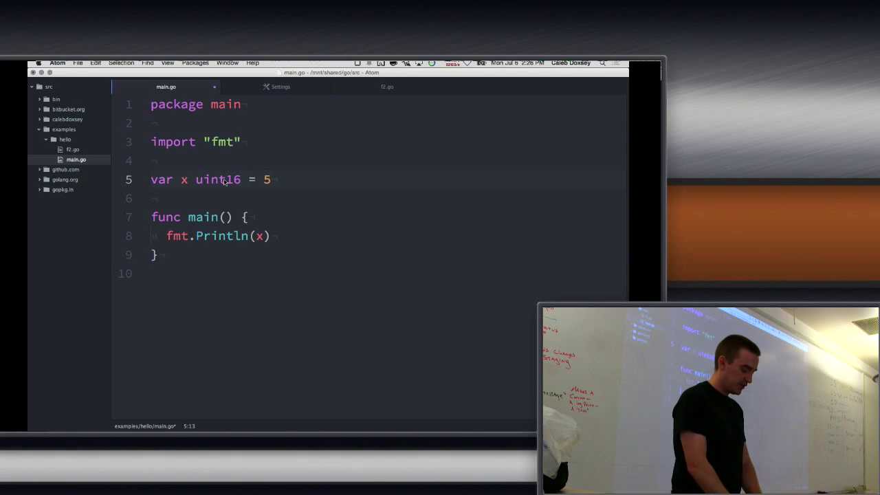
key("BackSpace")
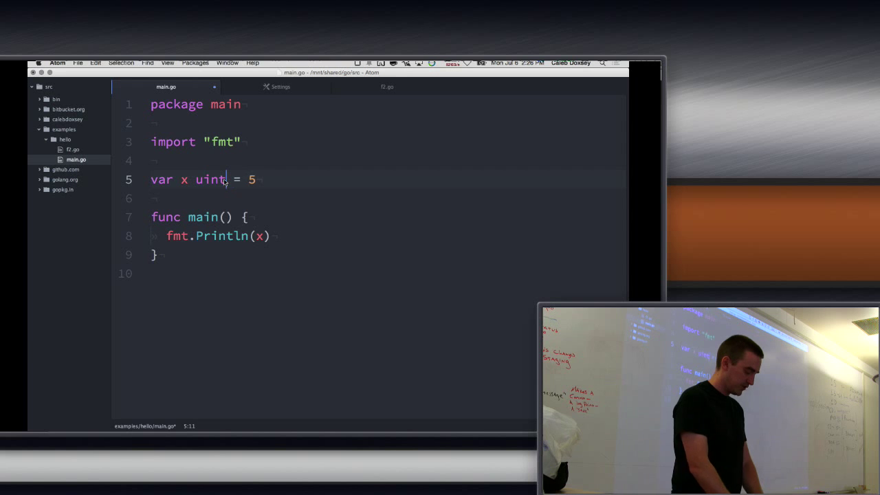
type("64")
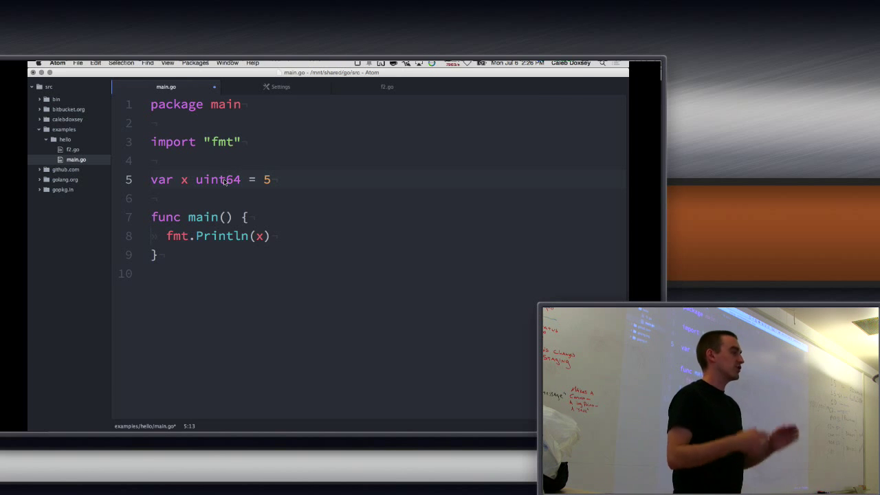
left_click(242, 179)
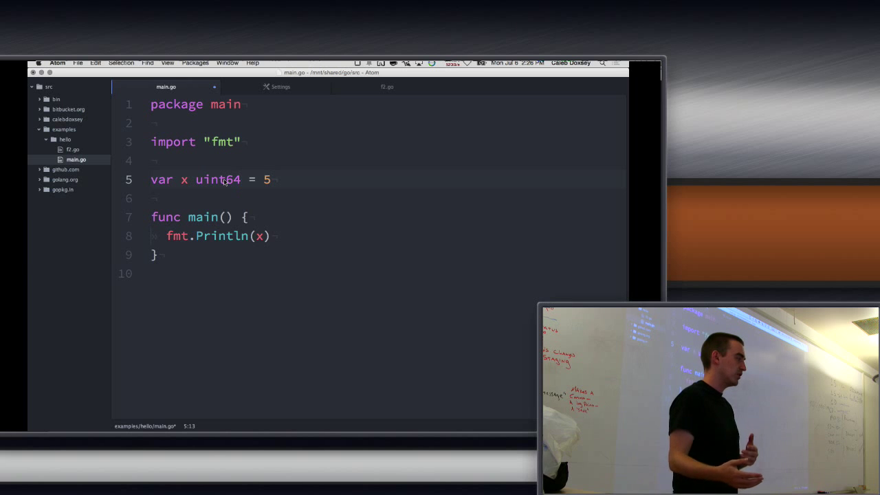
left_click(241, 180)
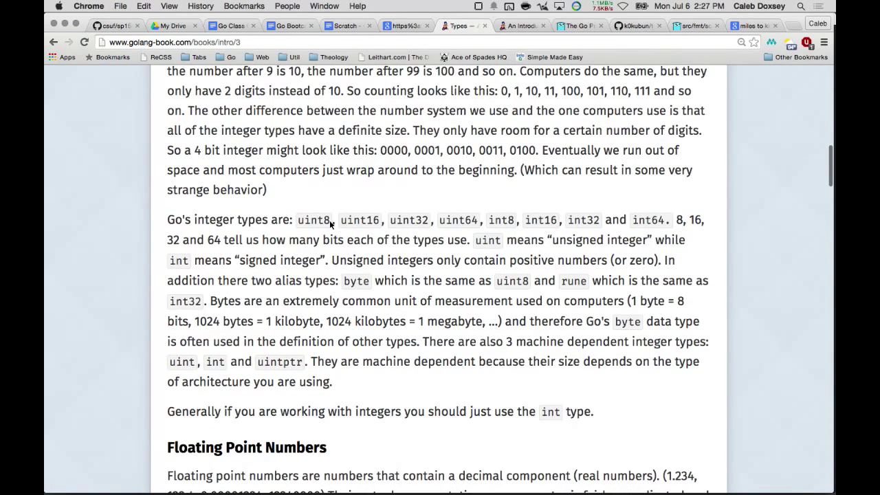
Scroll the golang-book Types page down through the uint8–int64 list, byte/rune aliases and Floating Point Numbers
scroll("down", 3)
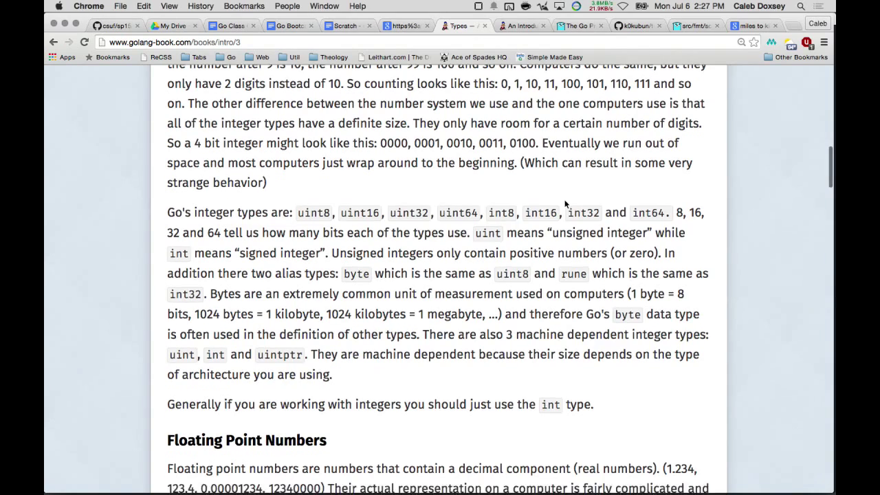
scroll("down", 3)
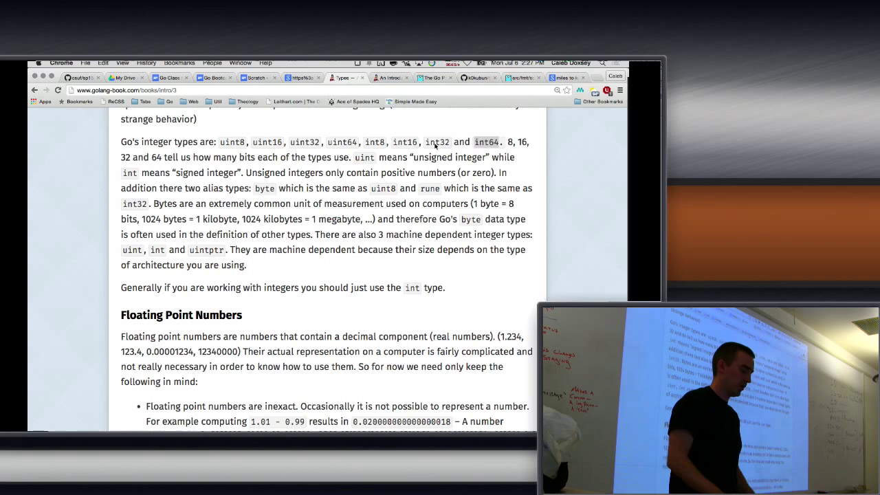
scroll("down", 3)
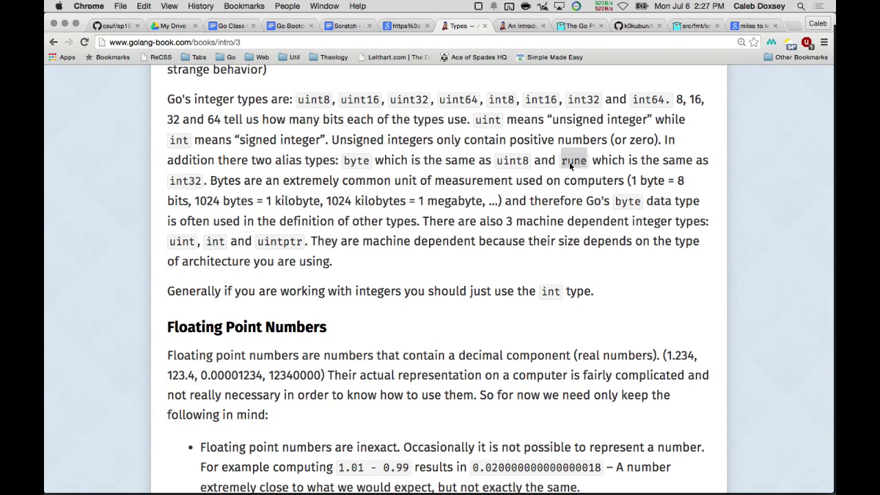
mouse_move(643, 170)
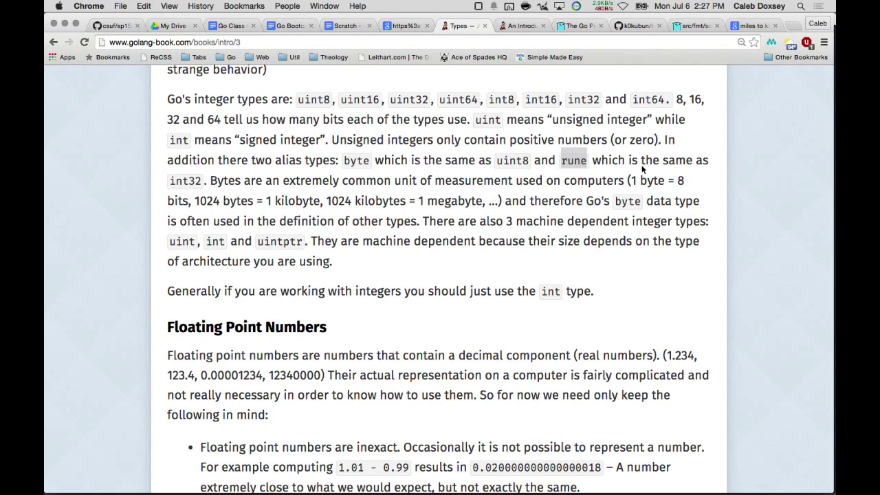
mouse_move(579, 163)
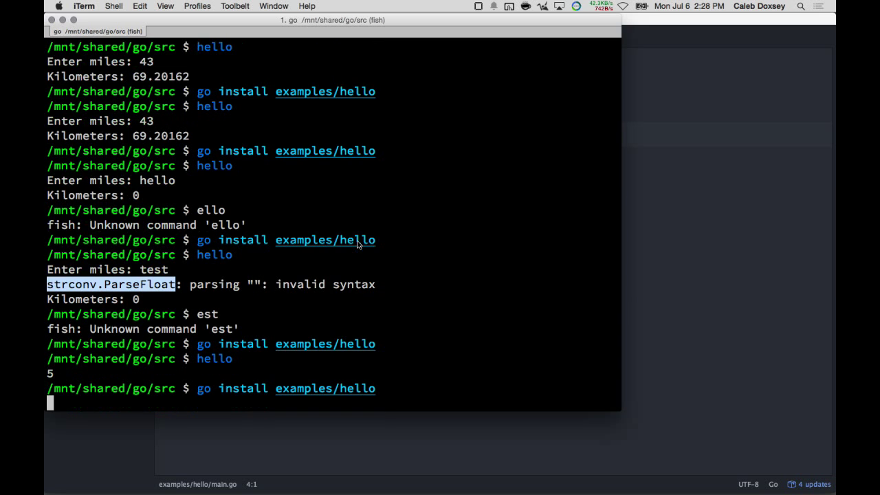
Run 'go install examples/hello' in iTerm to rebuild the hello example
key("Return")
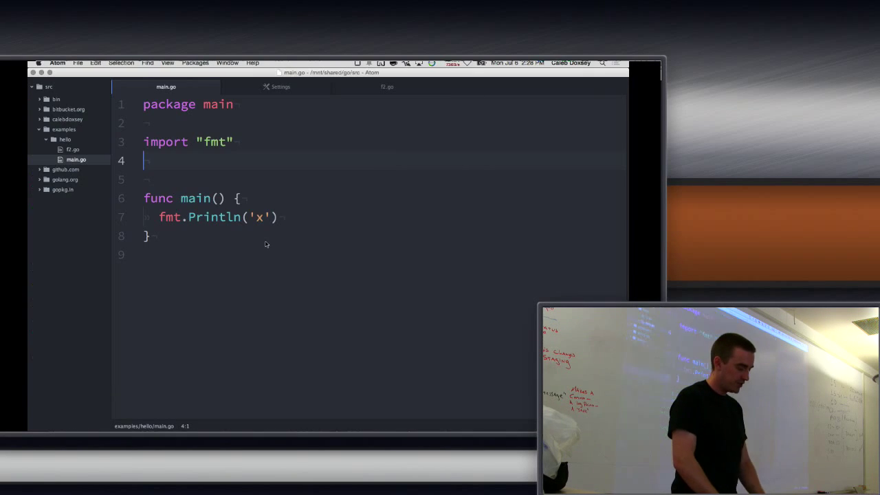
Select the 'x' in the print call, then switch via Cmd-Tab to Chrome on the golang-book Types page
double_click(260, 218)
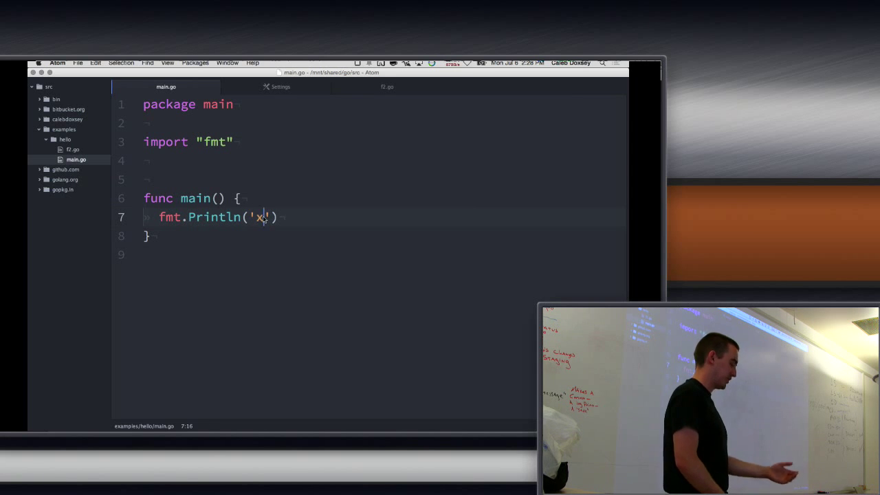
key("cmd+tab")
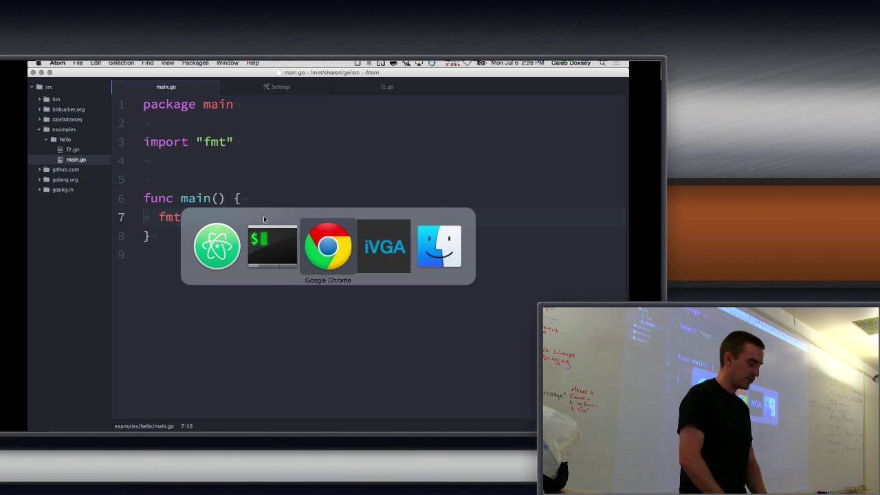
left_click(328, 246)
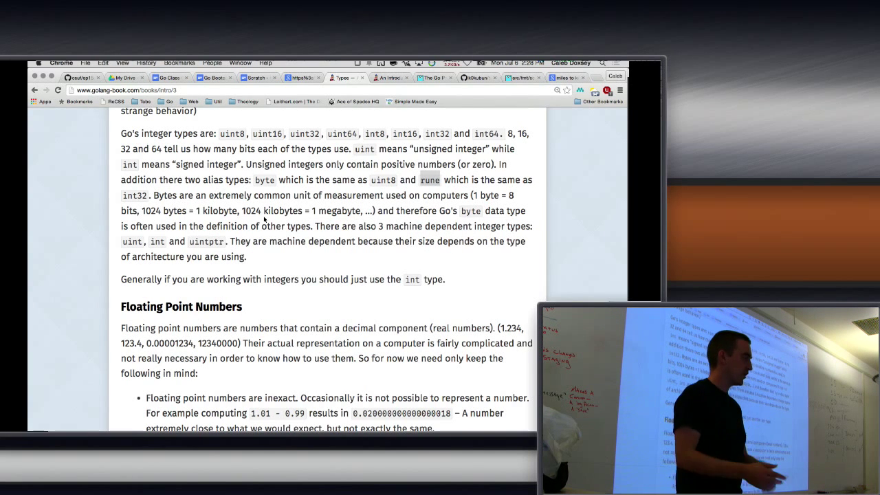